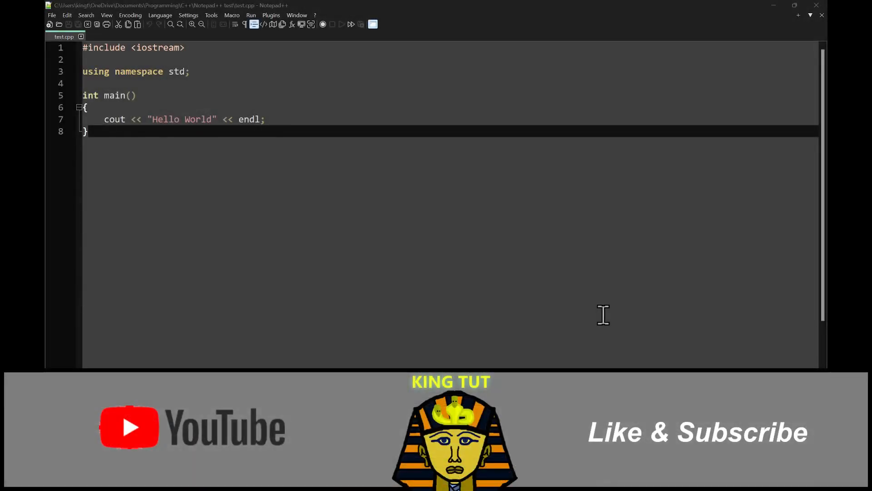
Step: Launch Plugins Admin from the Plugins menu and search for nppexec
left_click(350, 23)
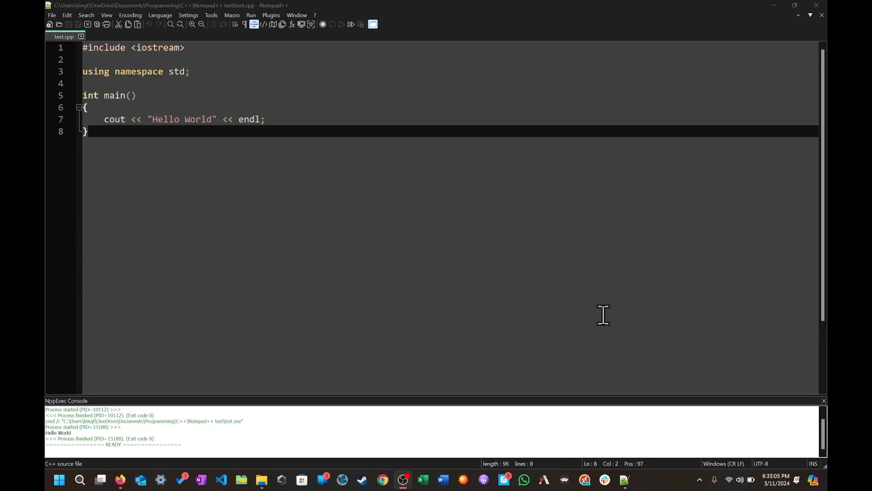
mouse_move(277, 15)
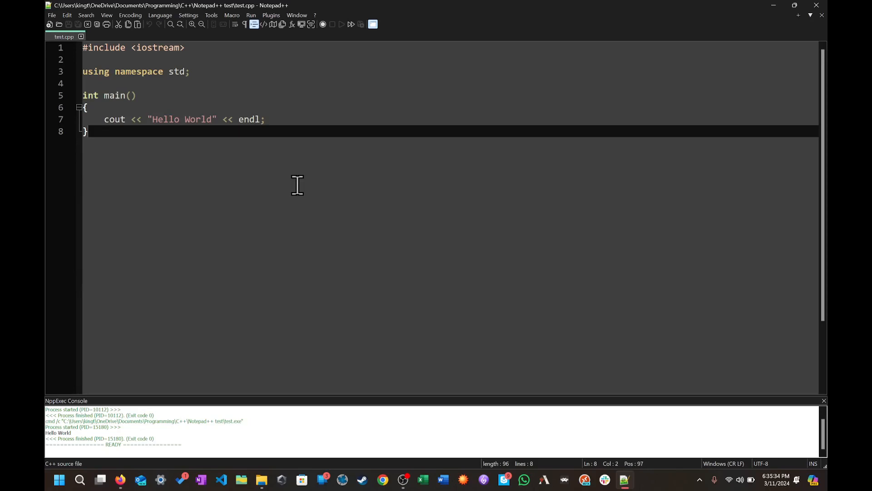
mouse_move(271, 65)
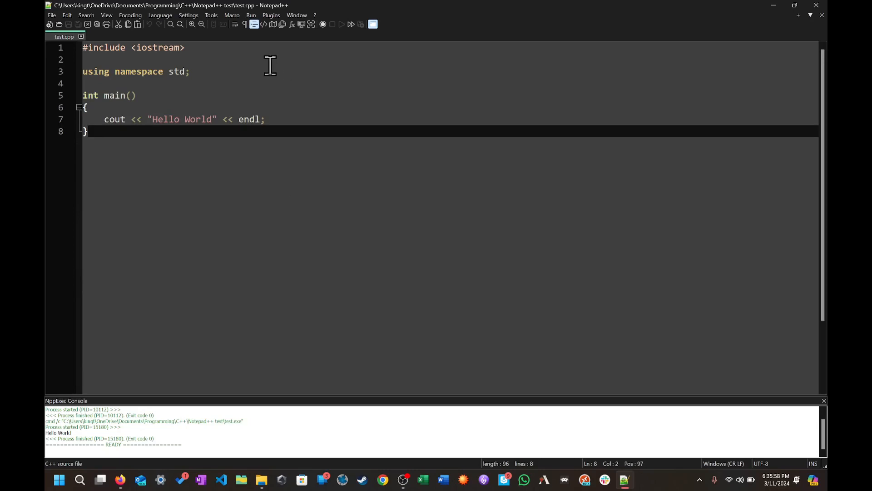
mouse_move(105, 52)
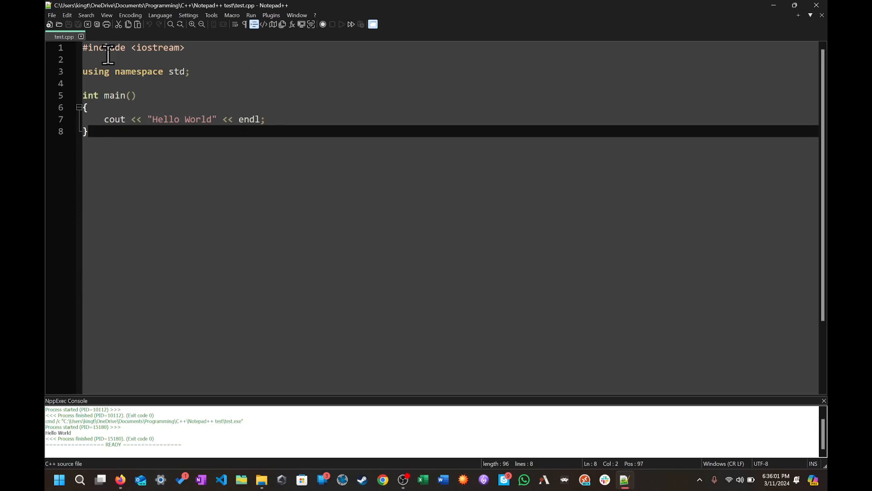
mouse_move(257, 71)
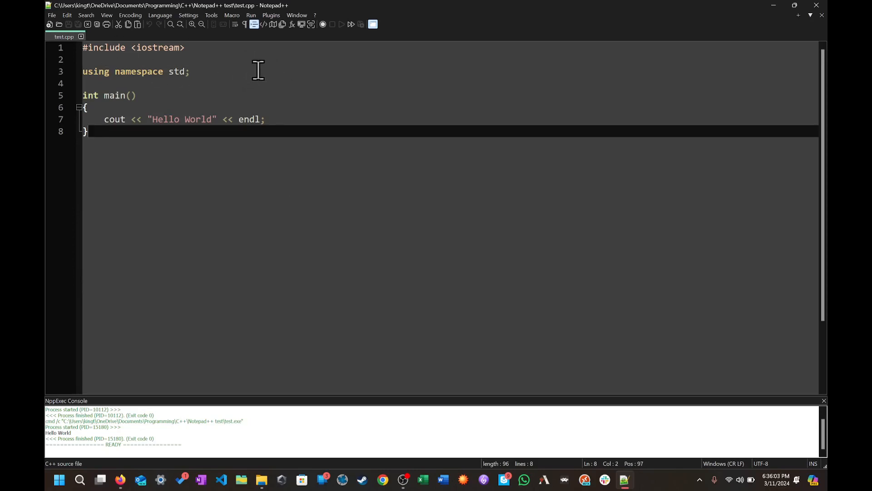
left_click(270, 15)
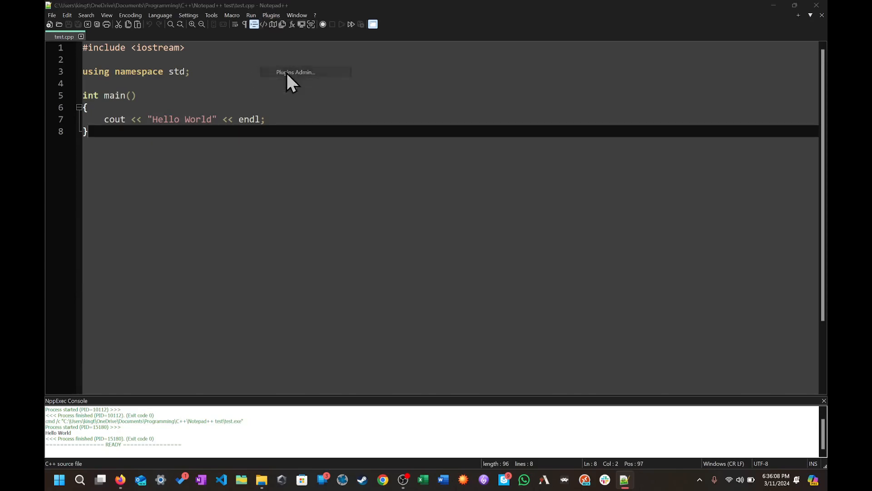
left_click(294, 72)
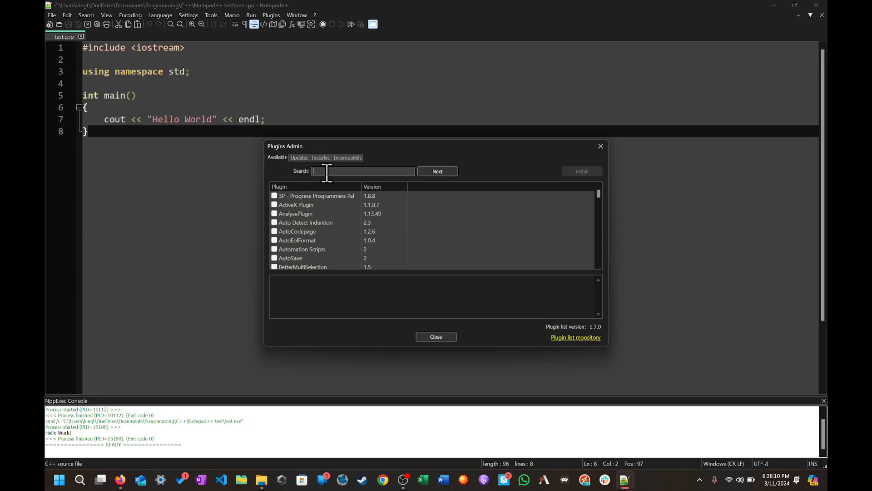
type("n")
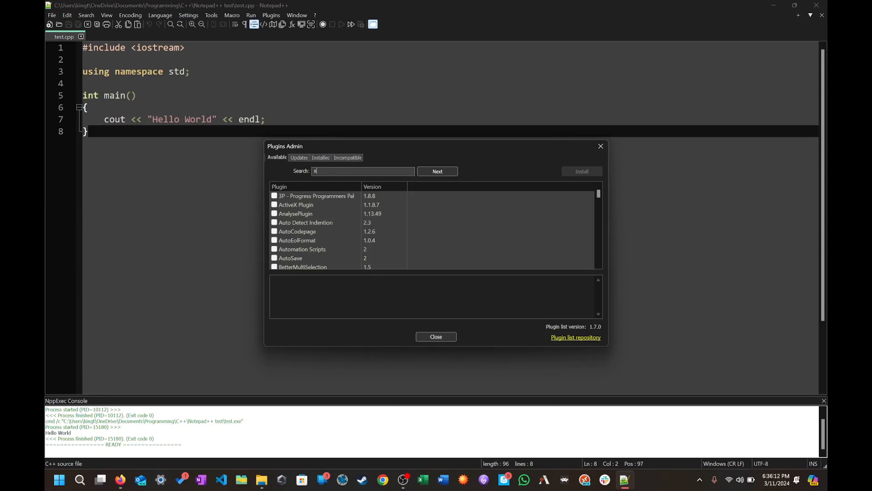
type("ppexec")
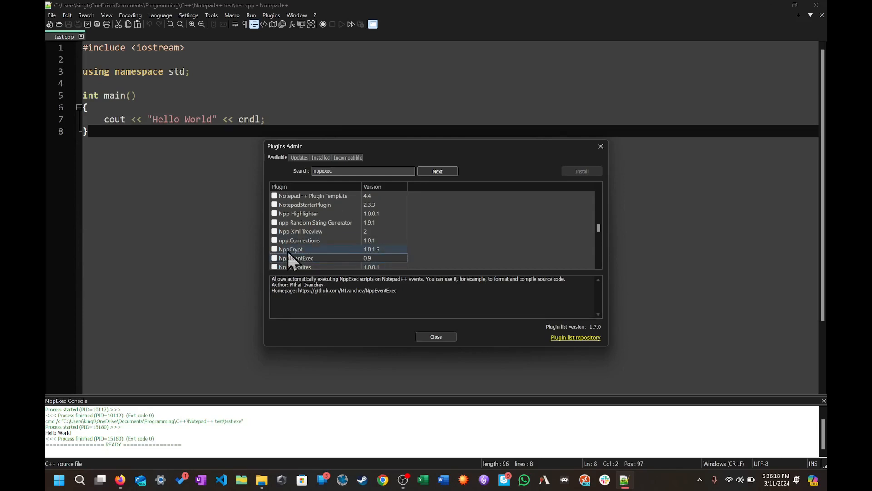
Step: Confirm NppExec 0.8.4 appears under Installed, then return to the Available list
left_click(321, 158)
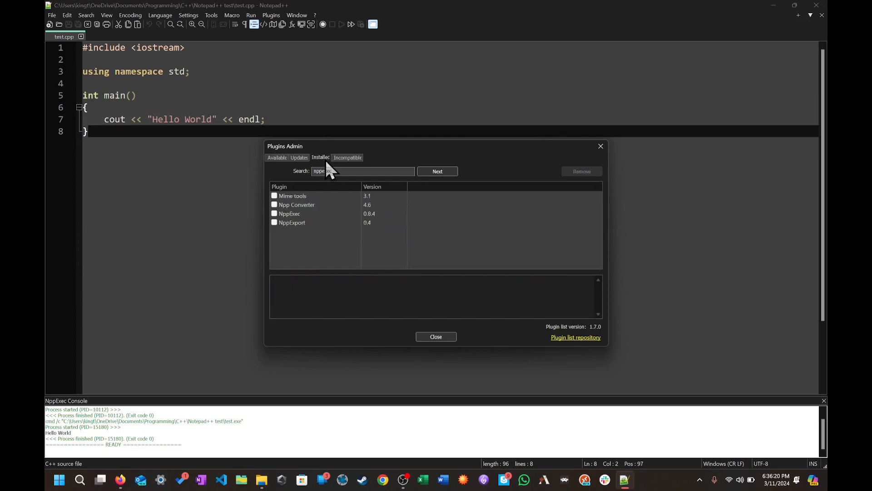
left_click(289, 212)
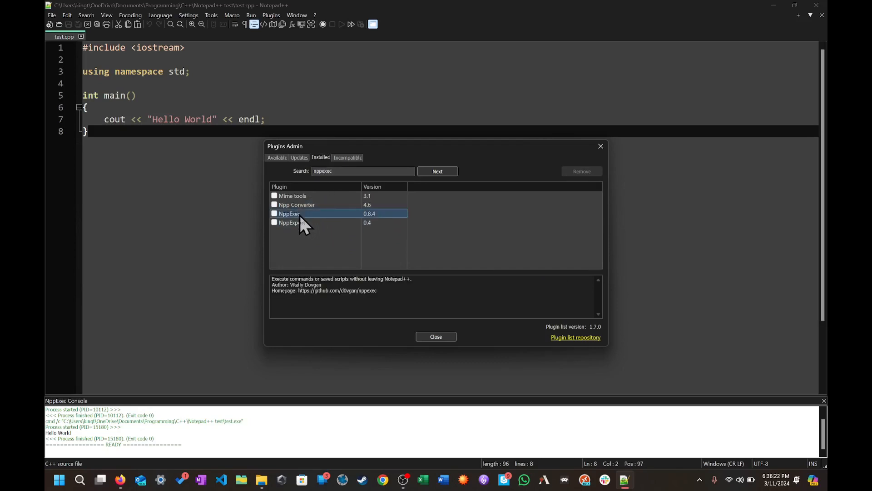
left_click(273, 212)
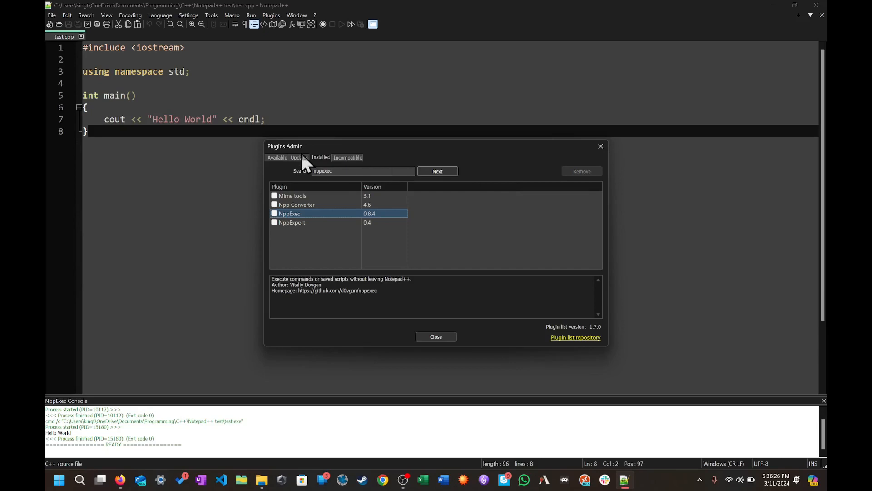
left_click(277, 157)
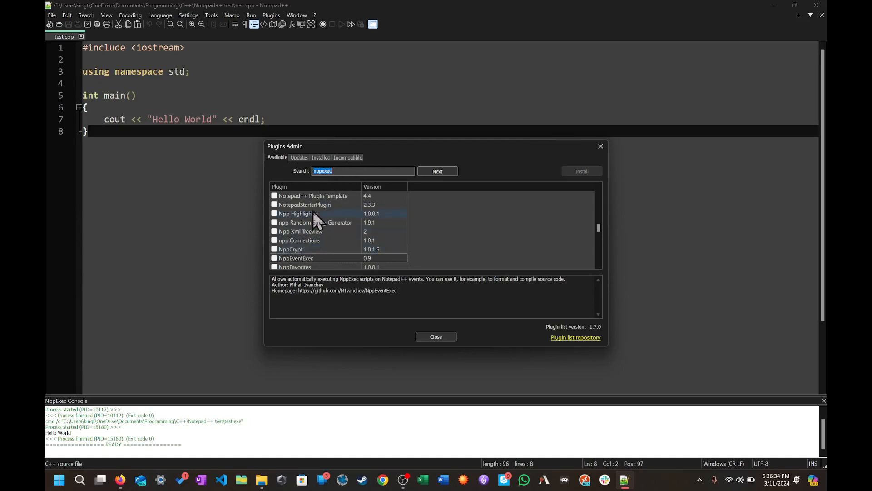
left_click(295, 257)
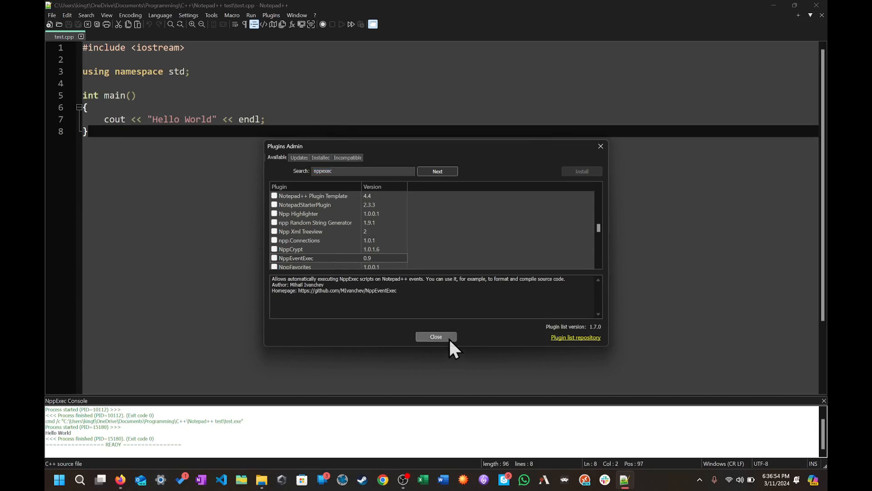
Step: Close Plugins Admin, returning to test.cpp with the NppExec console below
left_click(436, 336)
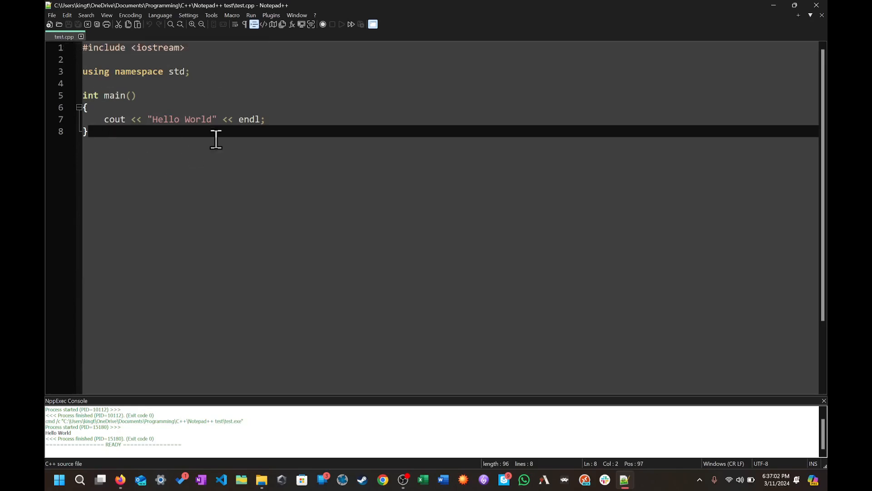
mouse_move(182, 191)
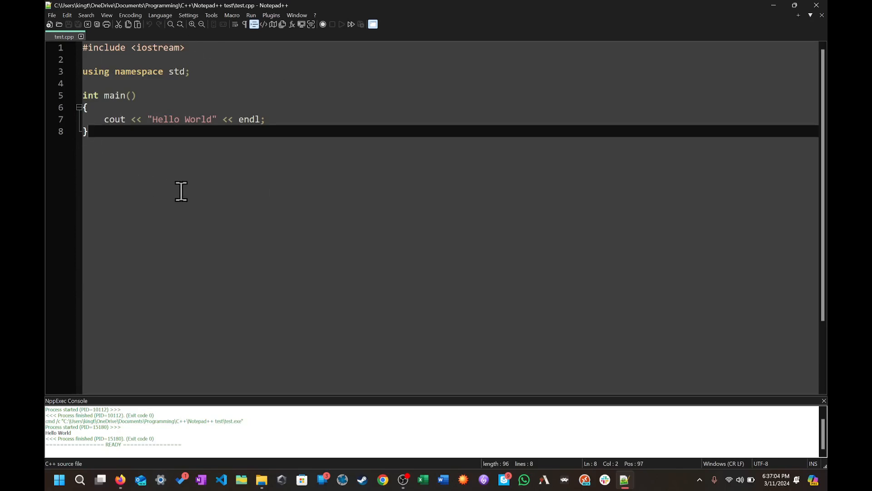
mouse_move(167, 100)
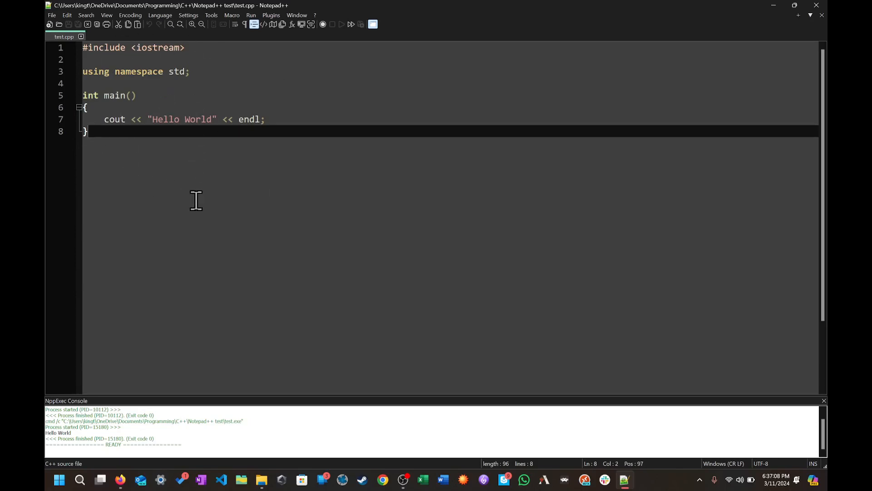
mouse_move(196, 197)
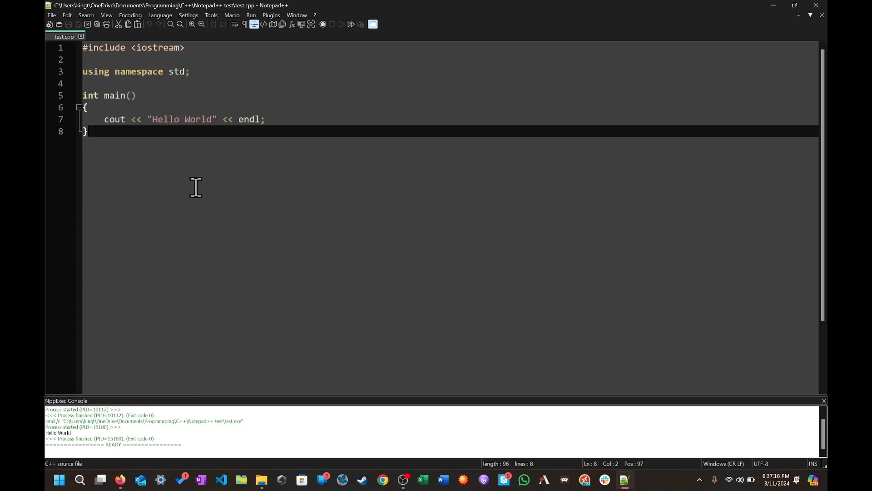
mouse_move(212, 89)
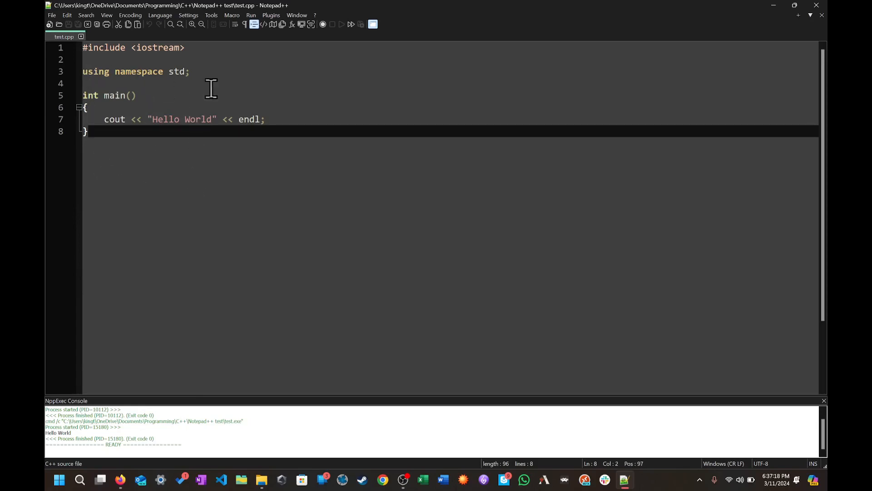
mouse_move(271, 15)
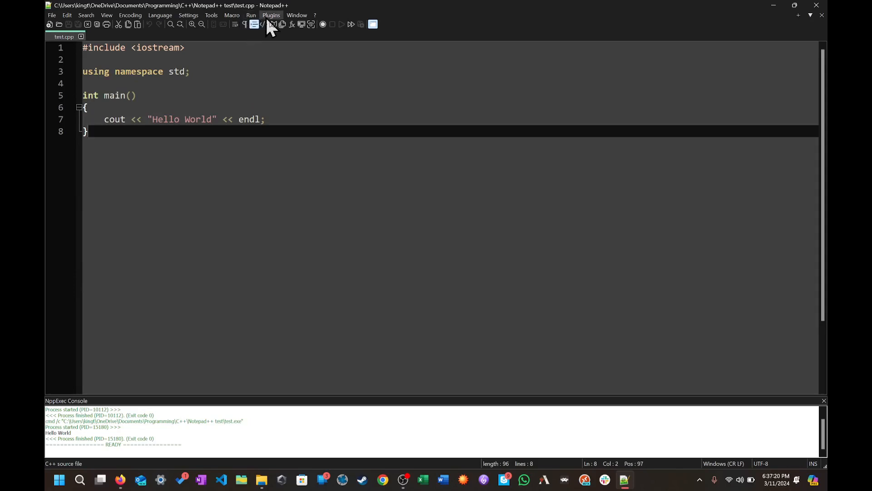
left_click(271, 16)
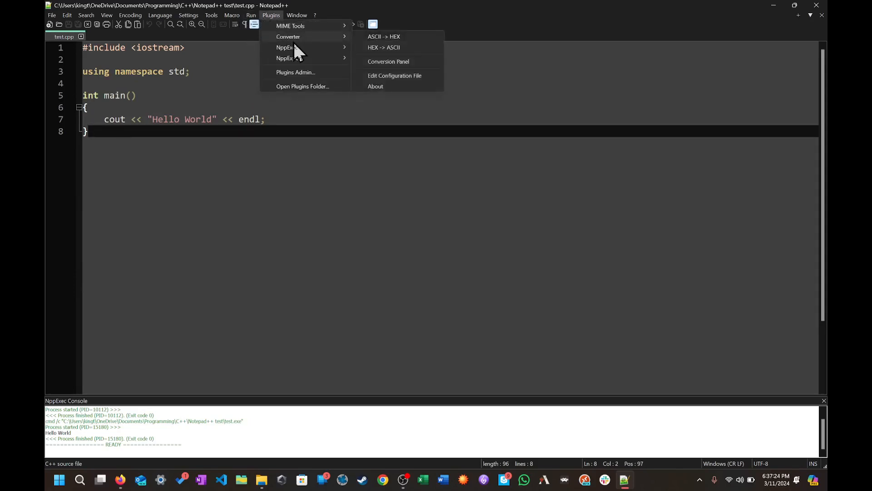
mouse_move(287, 46)
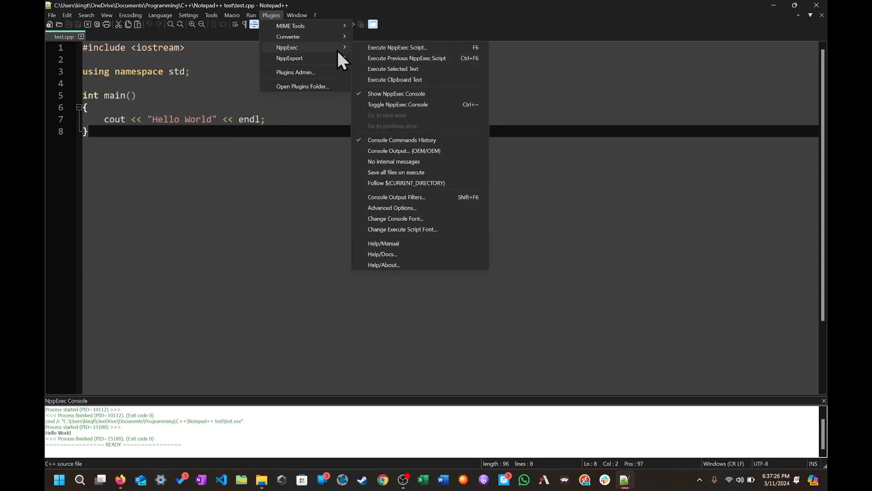
left_click(397, 47)
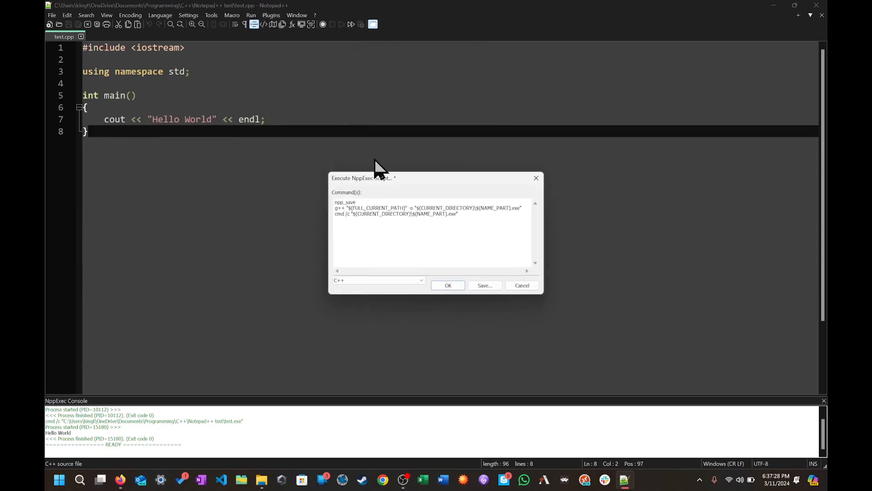
mouse_move(372, 186)
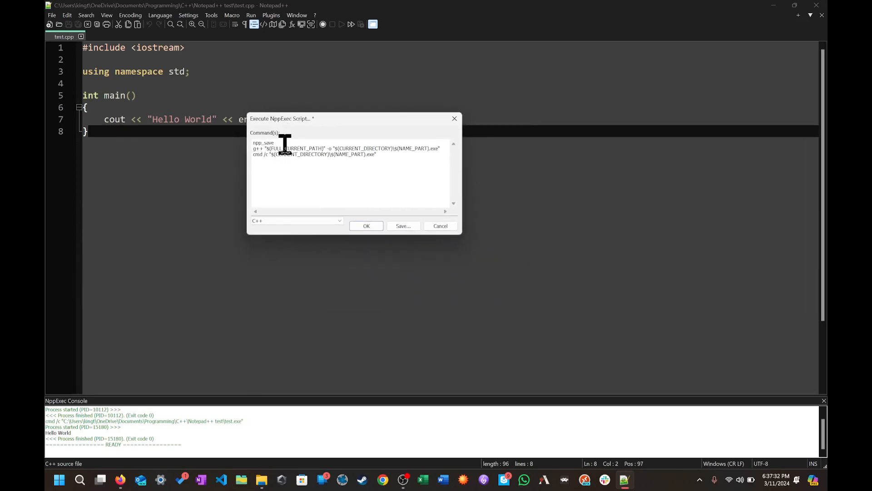
double_click(263, 143)
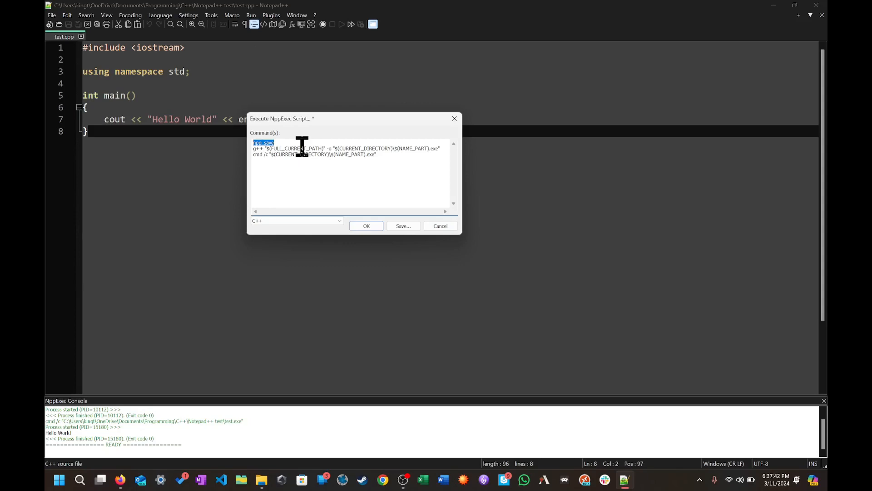
mouse_move(50, 44)
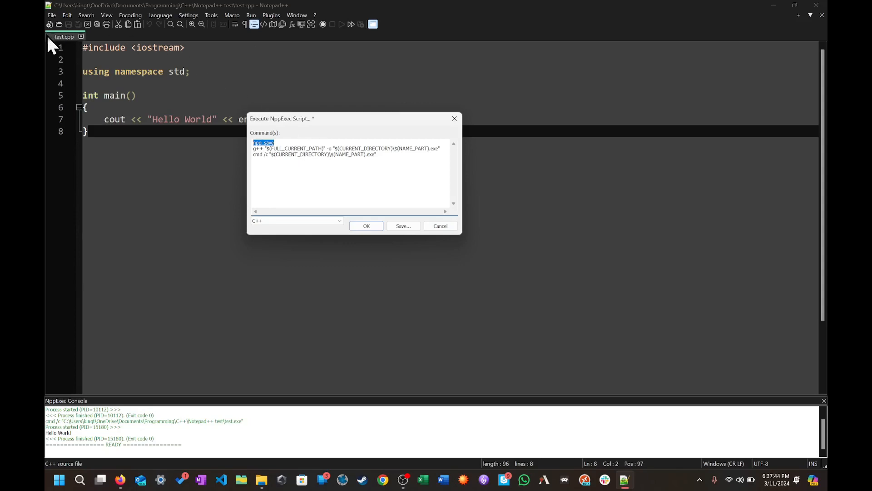
mouse_move(144, 103)
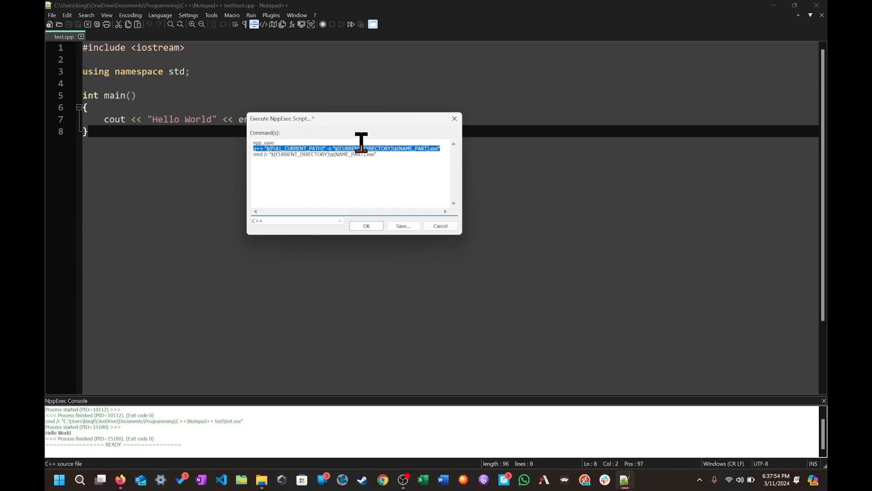
mouse_move(406, 155)
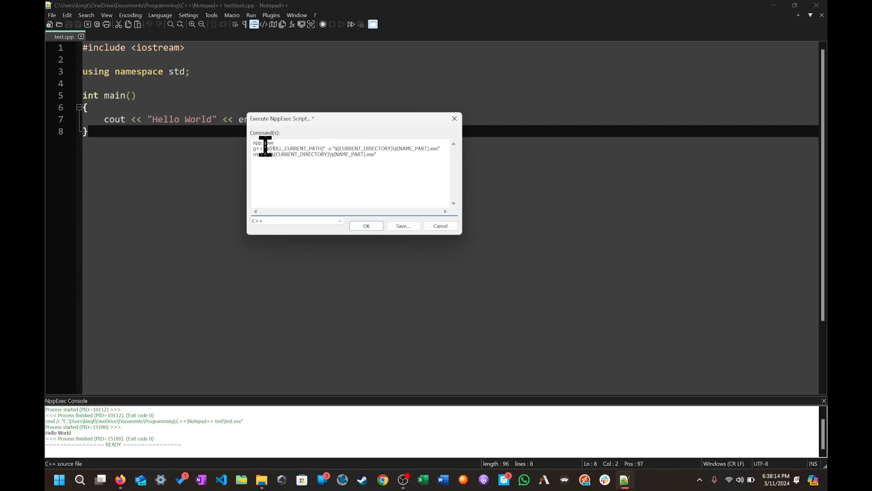
mouse_move(345, 155)
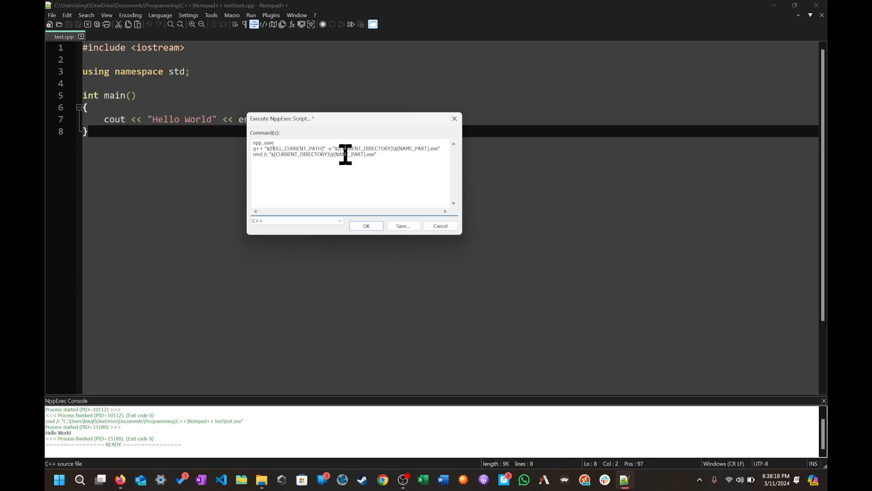
mouse_move(307, 146)
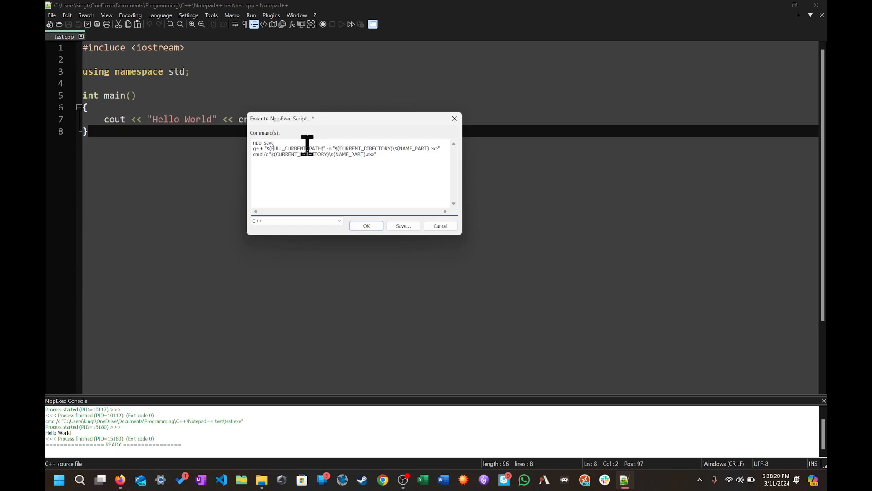
mouse_move(332, 143)
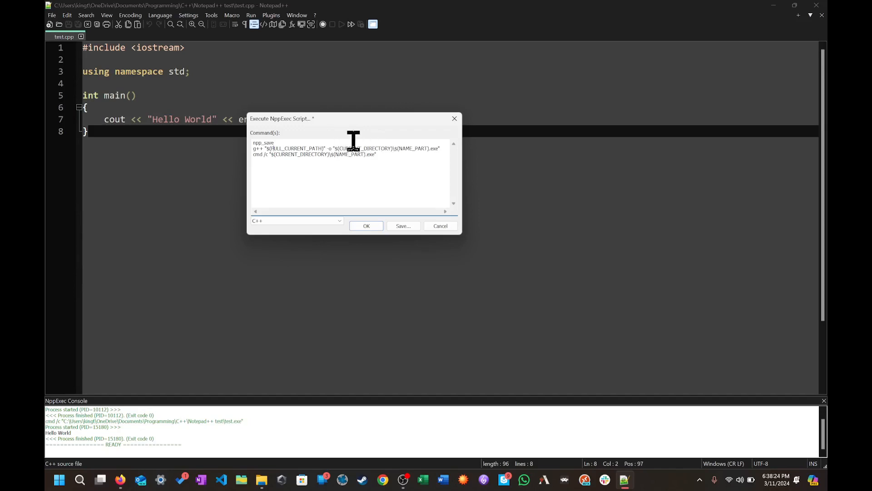
mouse_move(392, 149)
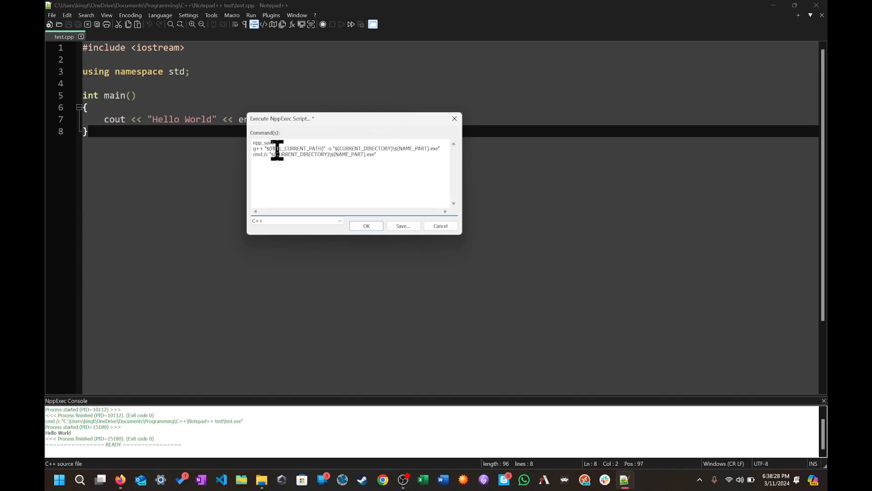
mouse_move(430, 147)
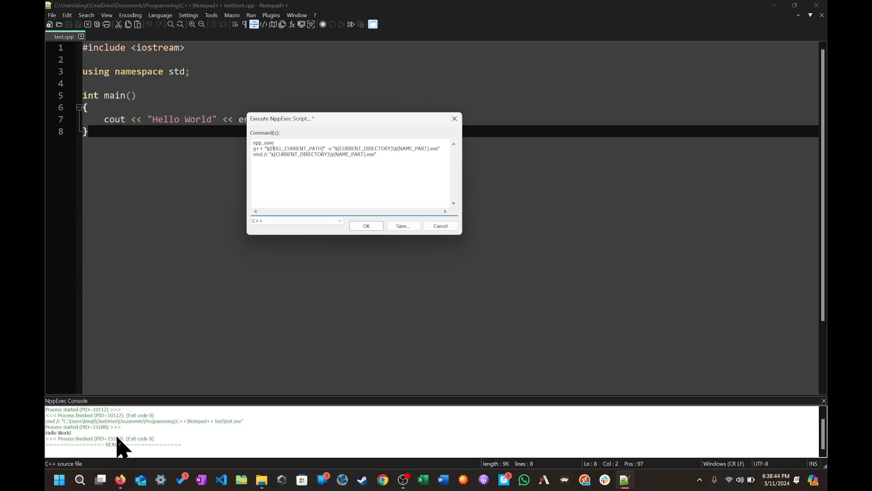
mouse_move(118, 447)
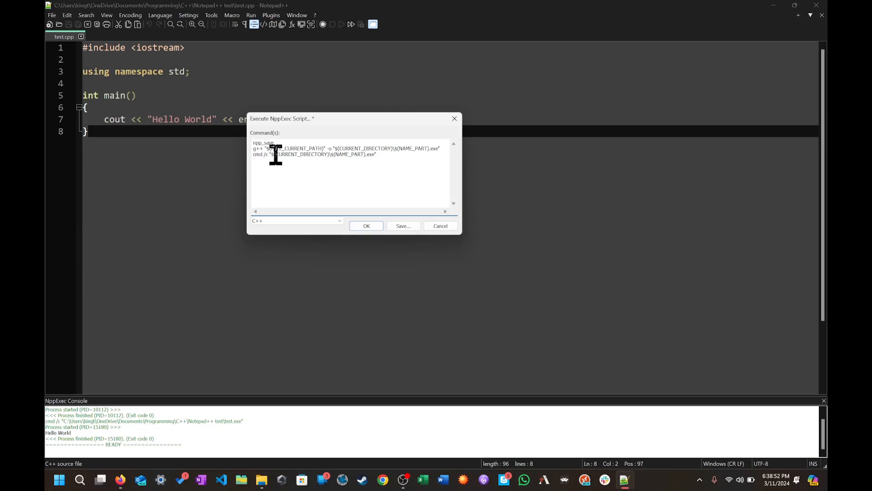
mouse_move(270, 149)
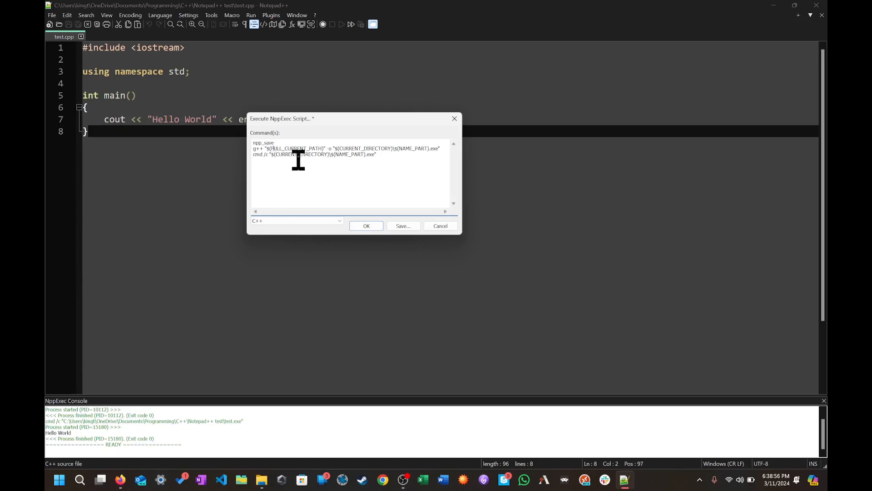
mouse_move(338, 158)
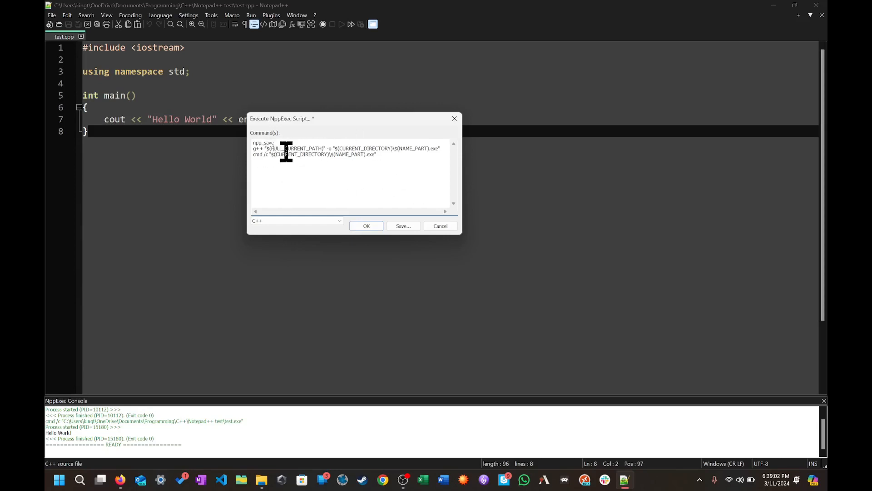
mouse_move(319, 151)
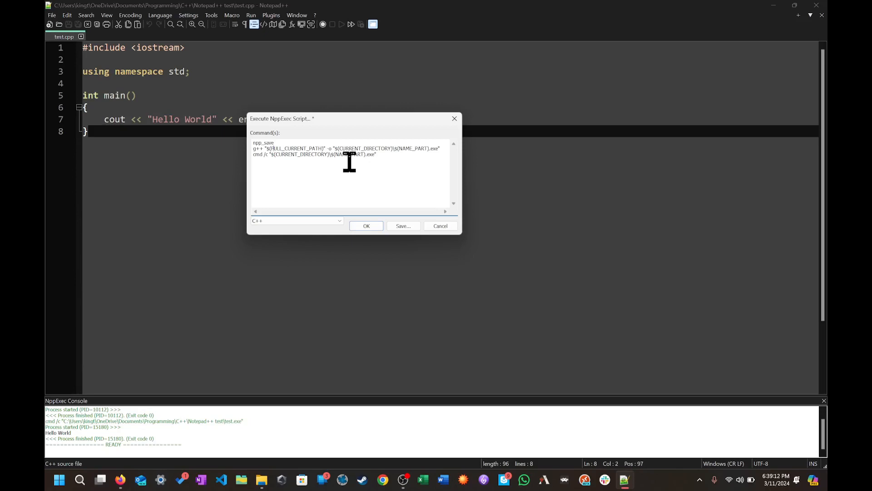
mouse_move(383, 166)
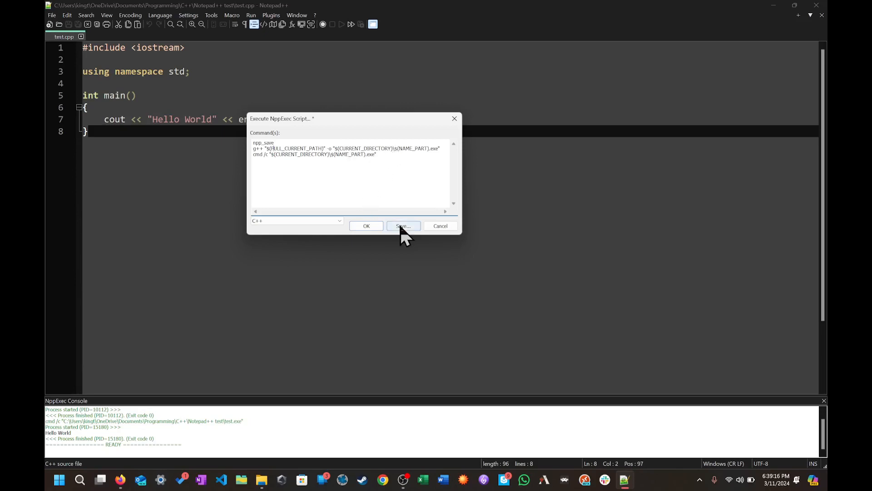
Step: Save the three compile-and-run commands as the NppExec script named C++
left_click(403, 226)
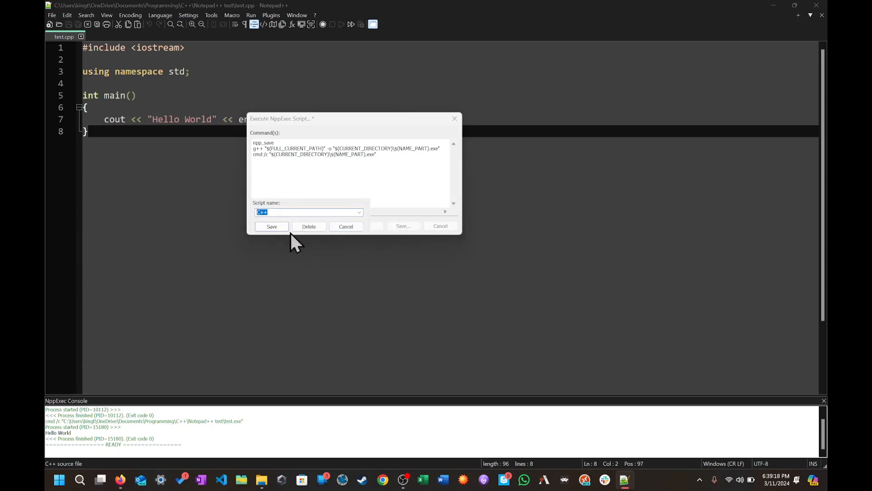
left_click(272, 226)
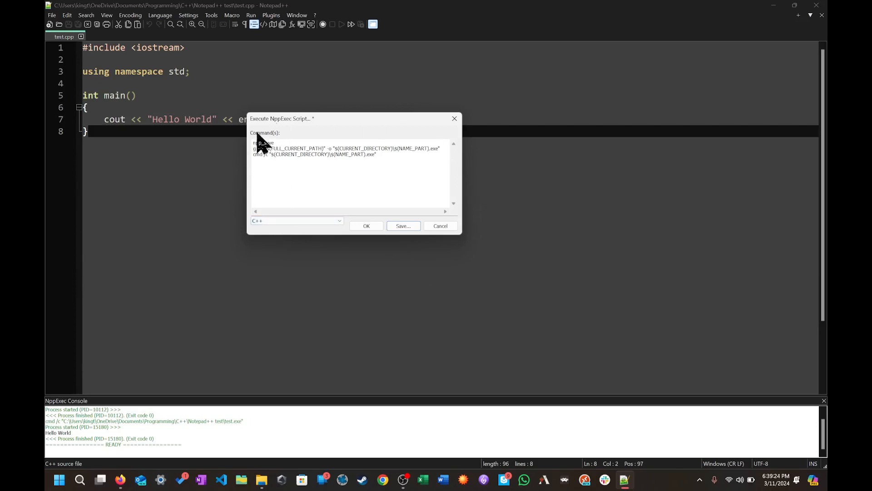
mouse_move(350, 147)
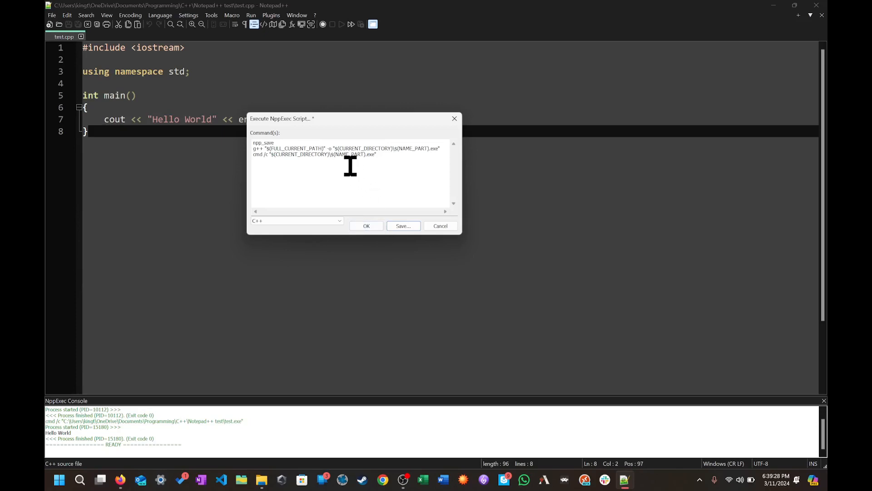
mouse_move(359, 242)
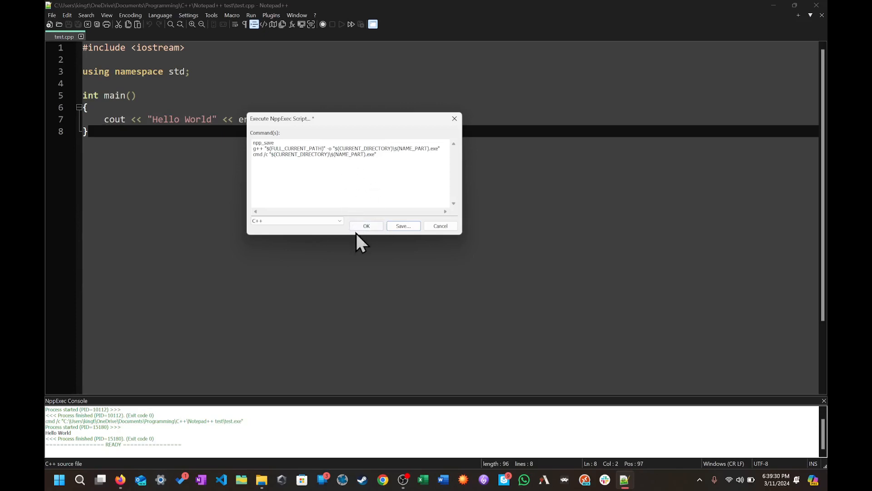
Step: Execute the C++ script so test.cpp compiles and prints Hello World in an enlarged console
left_click(365, 226)
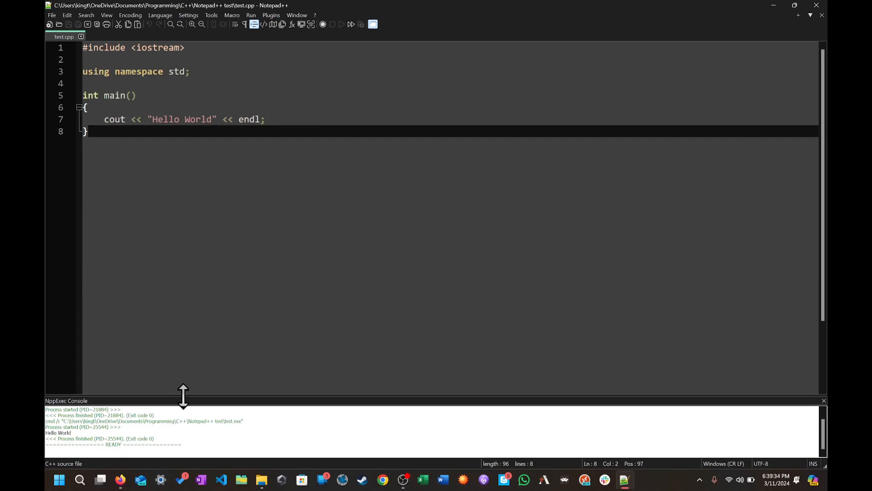
left_click_drag(183, 398, 183, 267)
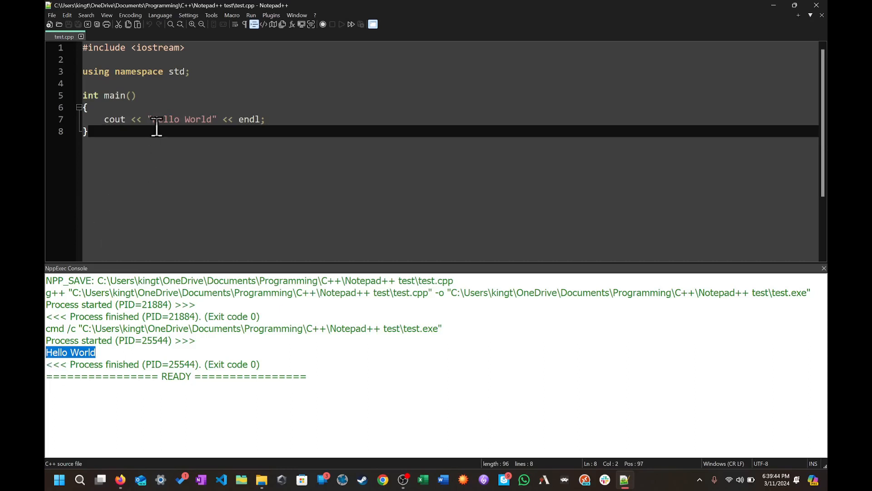
mouse_move(265, 406)
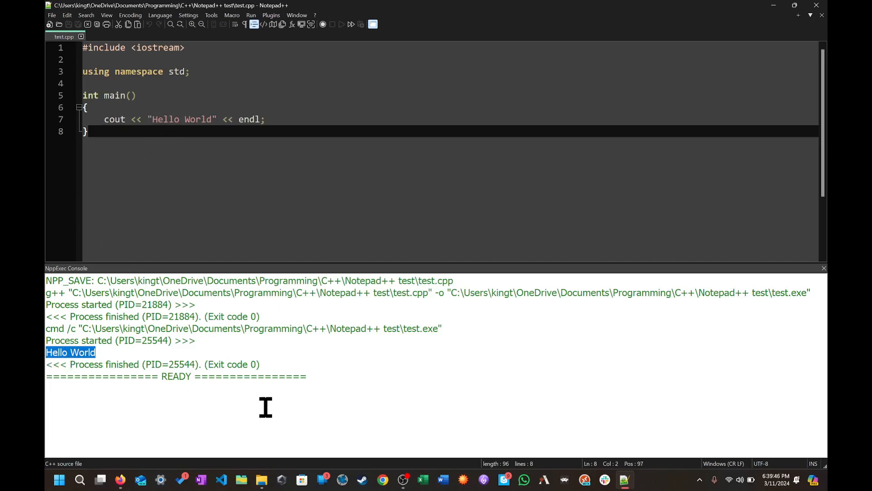